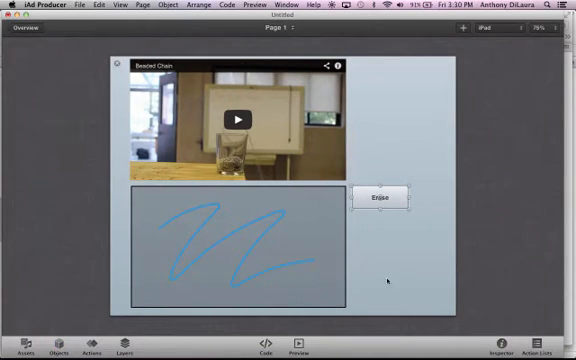
# - Check the page list, stay on page 1, and open the Objects library for the button
pyautogui.click(287, 33)
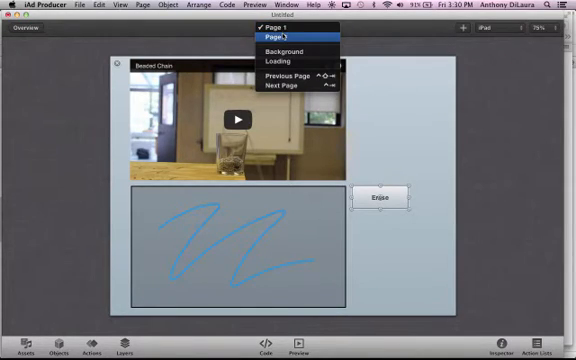
pyautogui.click(290, 34)
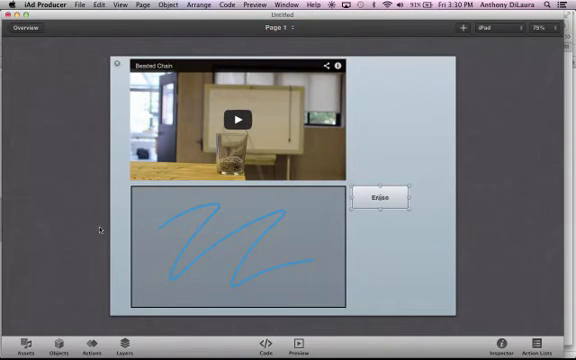
pyautogui.click(60, 349)
pyautogui.write('Page 2')
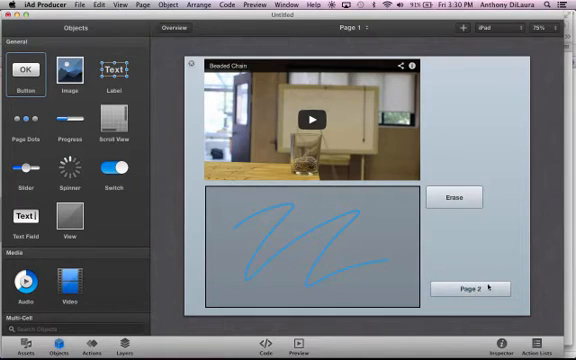
# - Set the Page 2 button's Events > Activated action to Go to Page
pyautogui.click(468, 288)
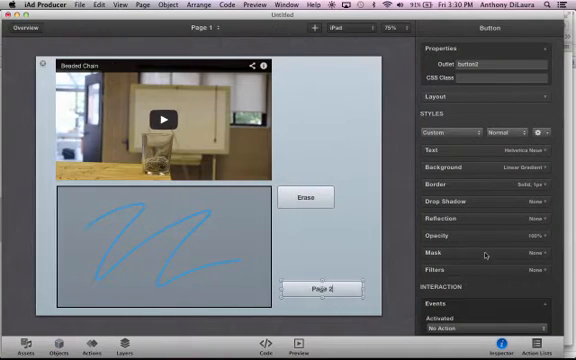
pyautogui.click(484, 328)
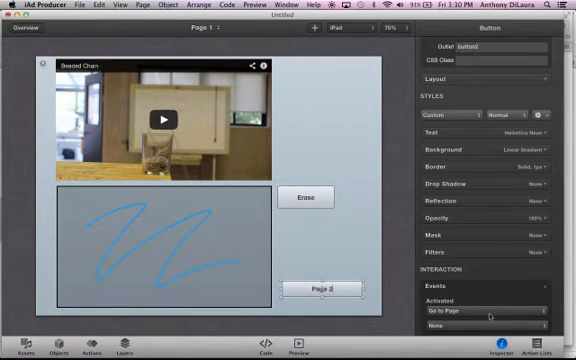
pyautogui.click(487, 312)
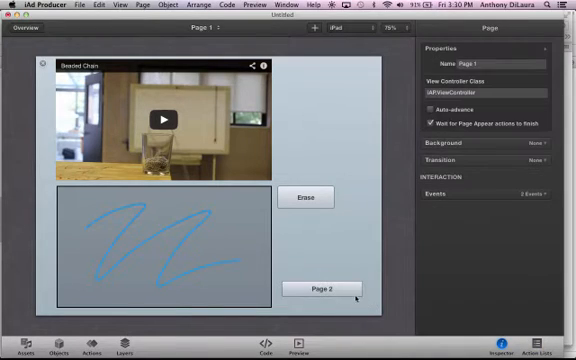
pyautogui.click(320, 292)
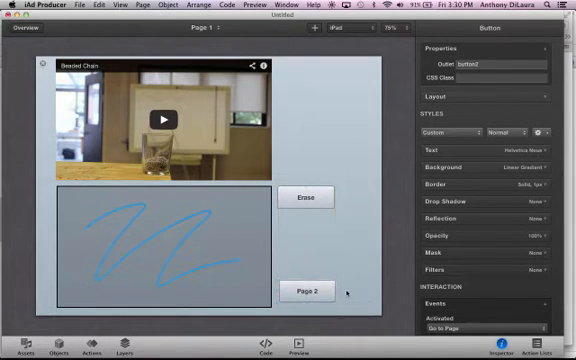
pyautogui.click(205, 37)
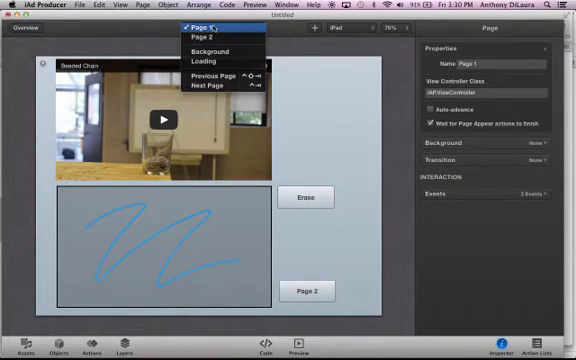
# - Switch to Page 2 and drag a Gallery from the Multi-Cell objects onto it
pyautogui.click(199, 37)
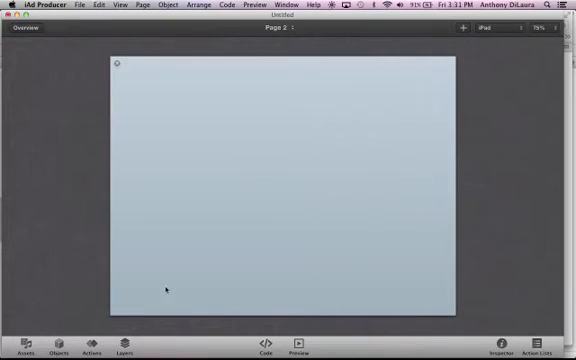
pyautogui.click(32, 348)
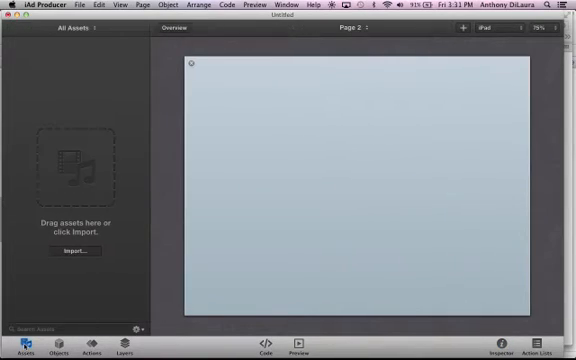
pyautogui.click(57, 348)
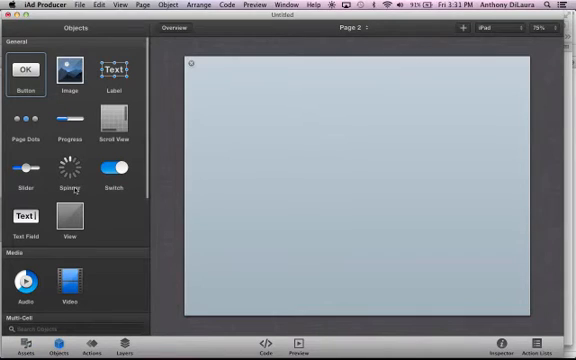
pyautogui.scroll(-3)
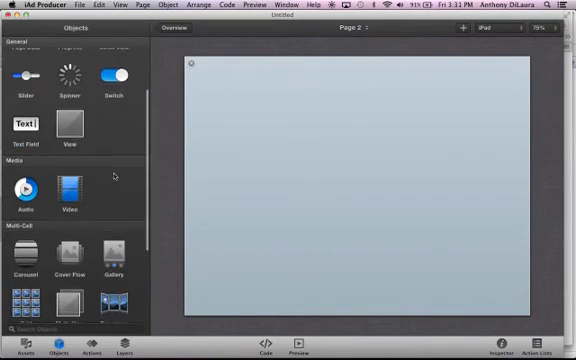
pyautogui.scroll(-3)
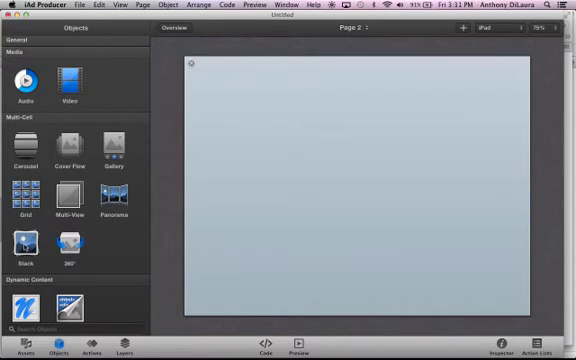
pyautogui.moveTo(114, 147); pyautogui.dragTo(278, 140)
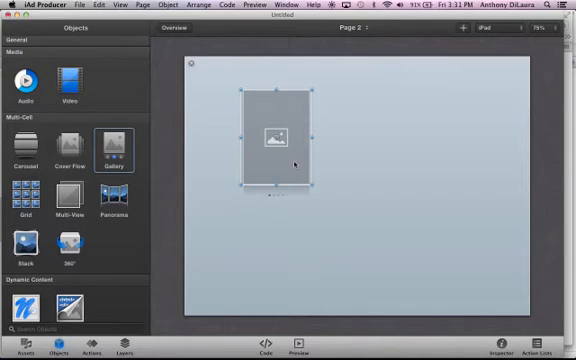
# - Enlarge the gallery to span the page and delete its fourth cell
pyautogui.moveTo(310, 185); pyautogui.dragTo(455, 235)
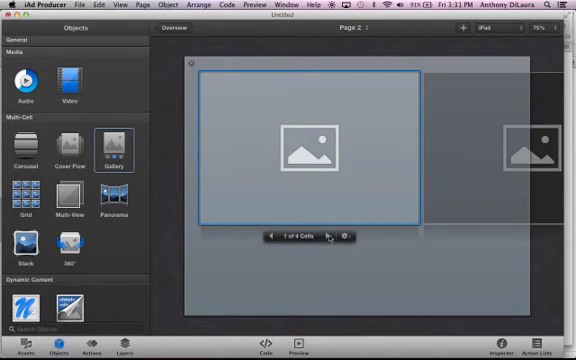
pyautogui.click(335, 237)
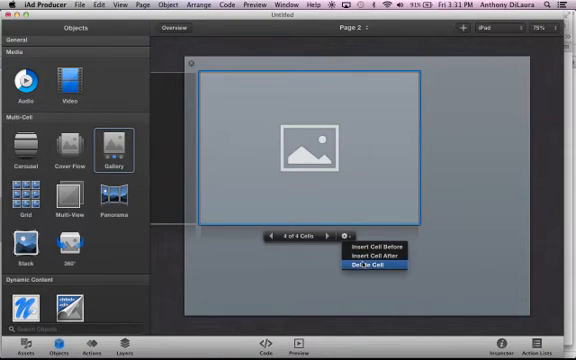
pyautogui.click(366, 265)
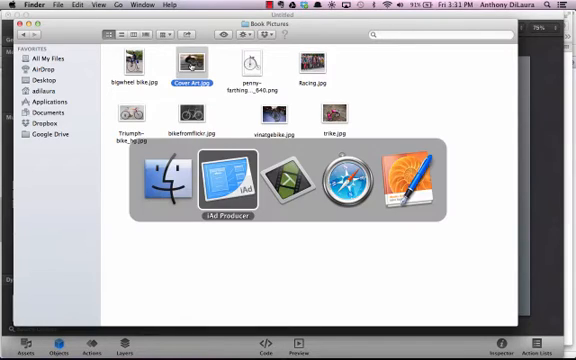
# - Drop bike photos from the Book Pictures folder into the gallery cells
pyautogui.click(219, 185)
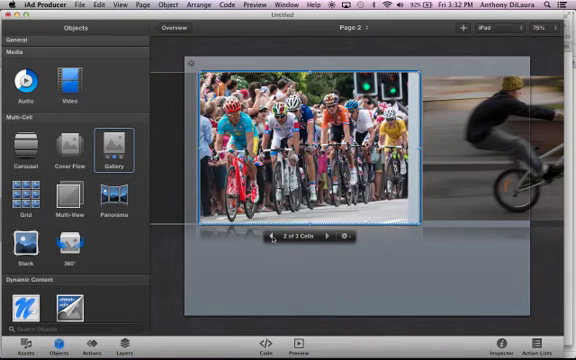
pyautogui.click(278, 237)
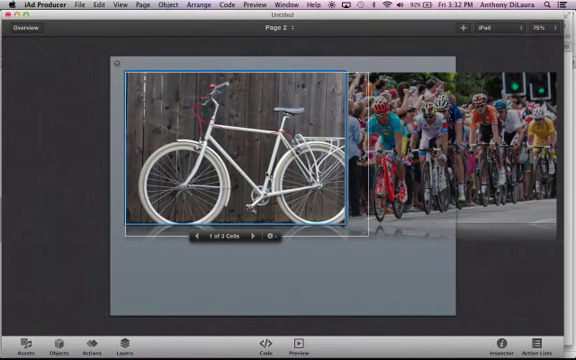
# - Change the bike and racing gallery photos from Original Size to Scale to Fill
pyautogui.click(516, 349)
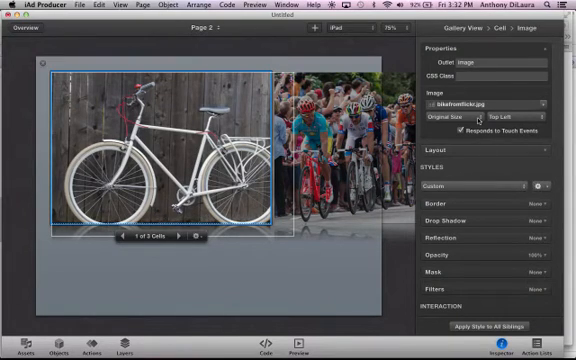
pyautogui.click(470, 122)
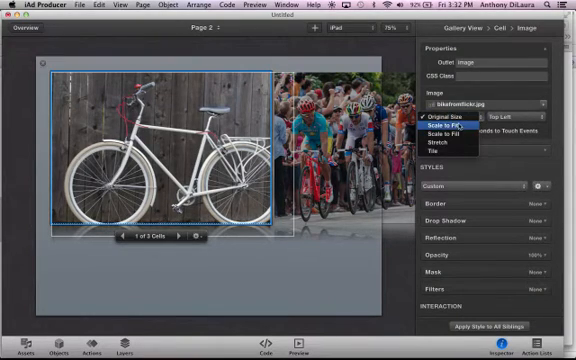
pyautogui.click(443, 129)
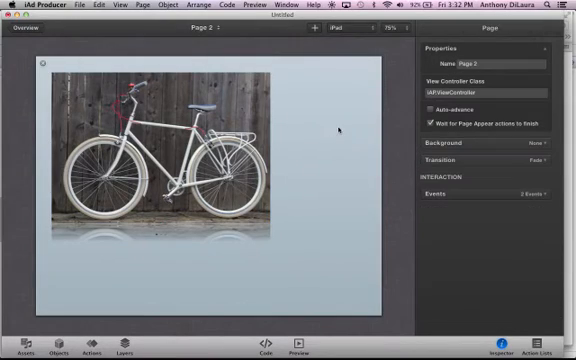
pyautogui.click(175, 160)
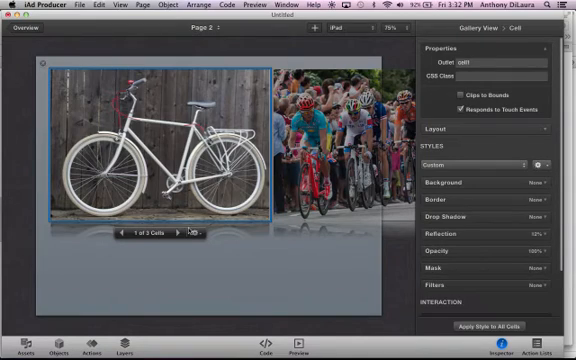
pyautogui.click(178, 232)
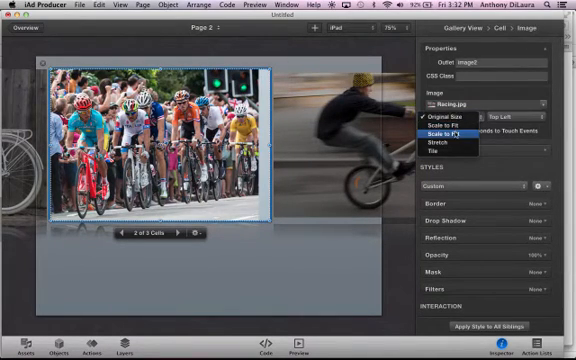
pyautogui.click(455, 133)
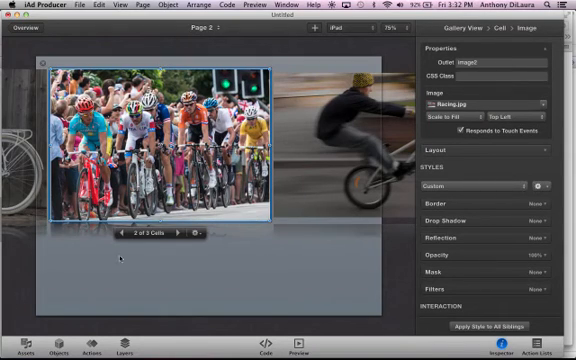
pyautogui.click(179, 234)
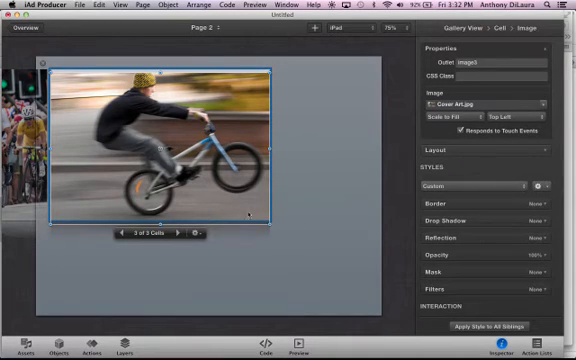
# - Enable Reflection on the wheelie photo with 28% size and 27% strength
pyautogui.scroll(-3)
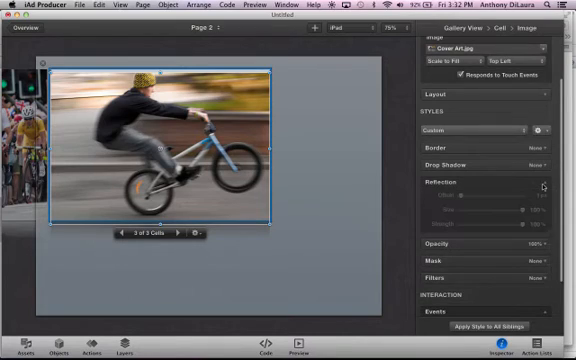
pyautogui.click(541, 184)
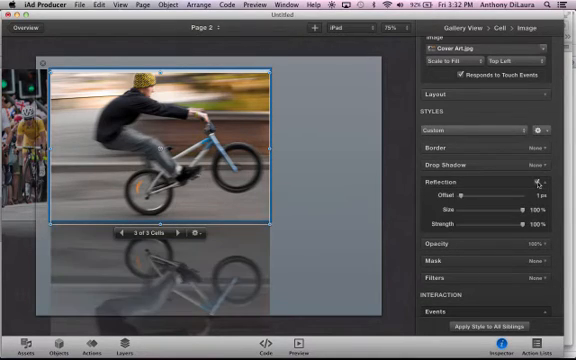
pyautogui.moveTo(530, 212); pyautogui.dragTo(505, 212)
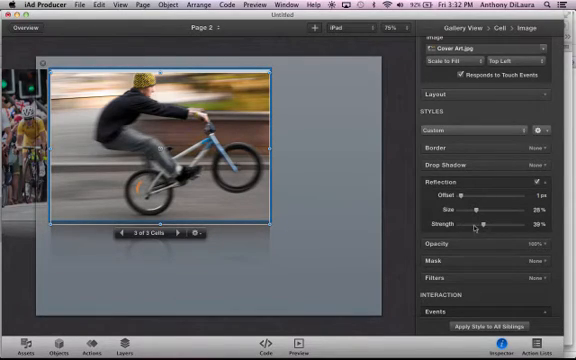
pyautogui.moveTo(483, 222); pyautogui.dragTo(468, 222)
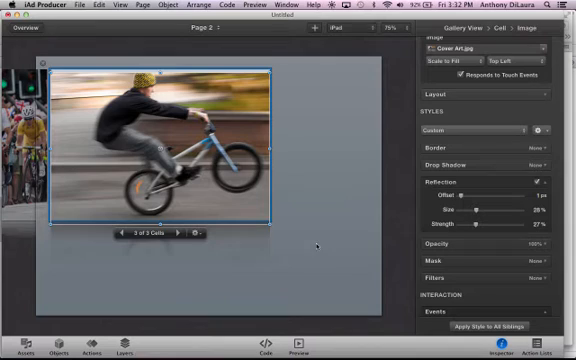
pyautogui.click(531, 179)
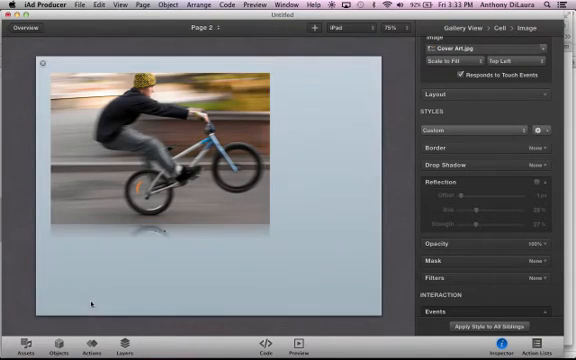
# - Open the HTML View's code and select the 'Your HTML here.' placeholder for deletion
pyautogui.click(62, 354)
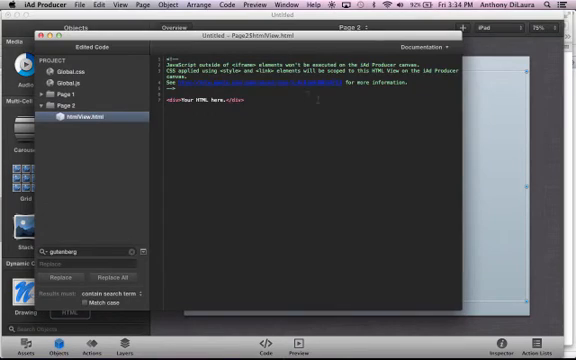
pyautogui.doubleClick(197, 100)
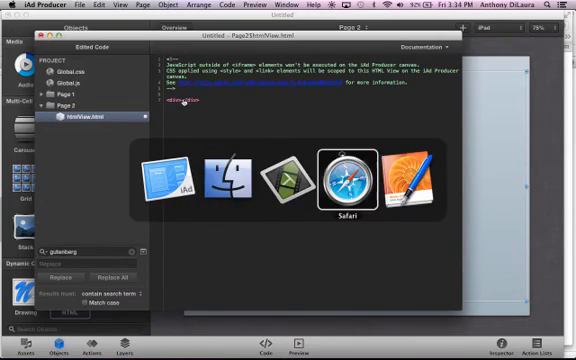
# - Open the Circles 11.1 form in Google Drive and get its Send form embed code
pyautogui.click(335, 178)
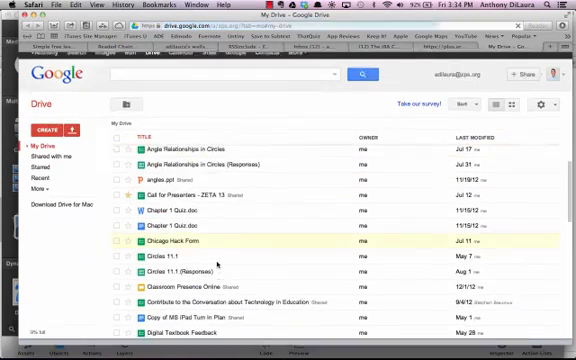
pyautogui.scroll(-3)
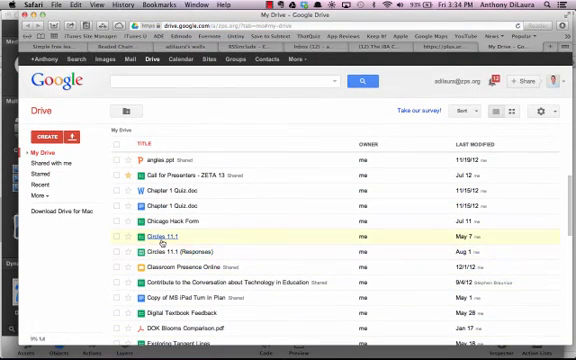
pyautogui.doubleClick(160, 236)
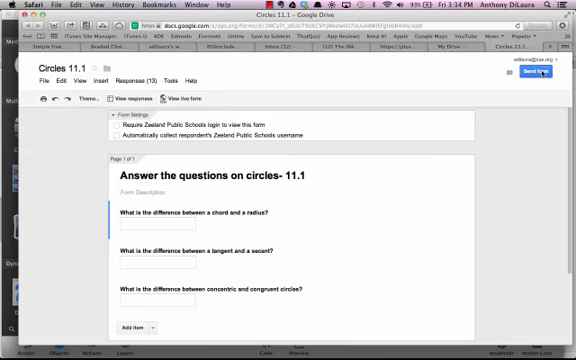
pyautogui.click(534, 74)
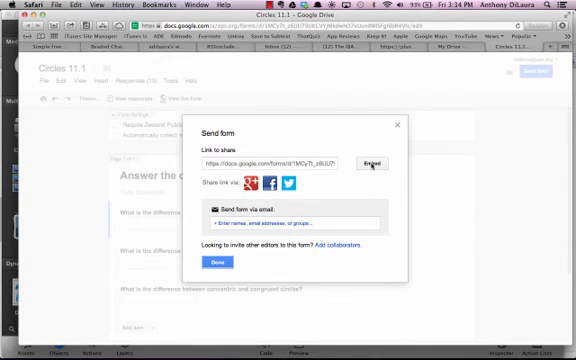
pyautogui.click(356, 163)
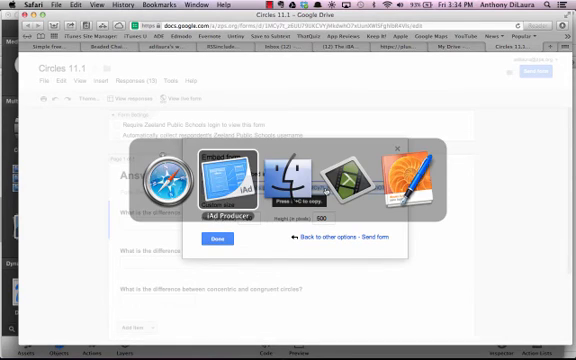
pyautogui.click(212, 185)
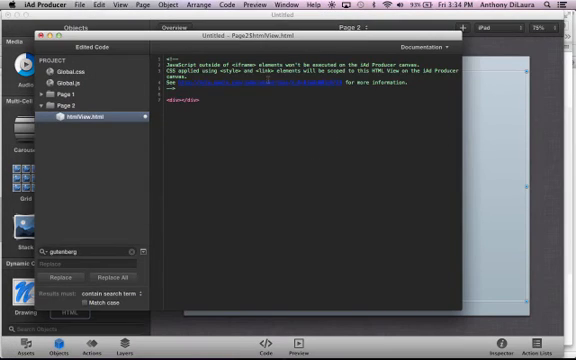